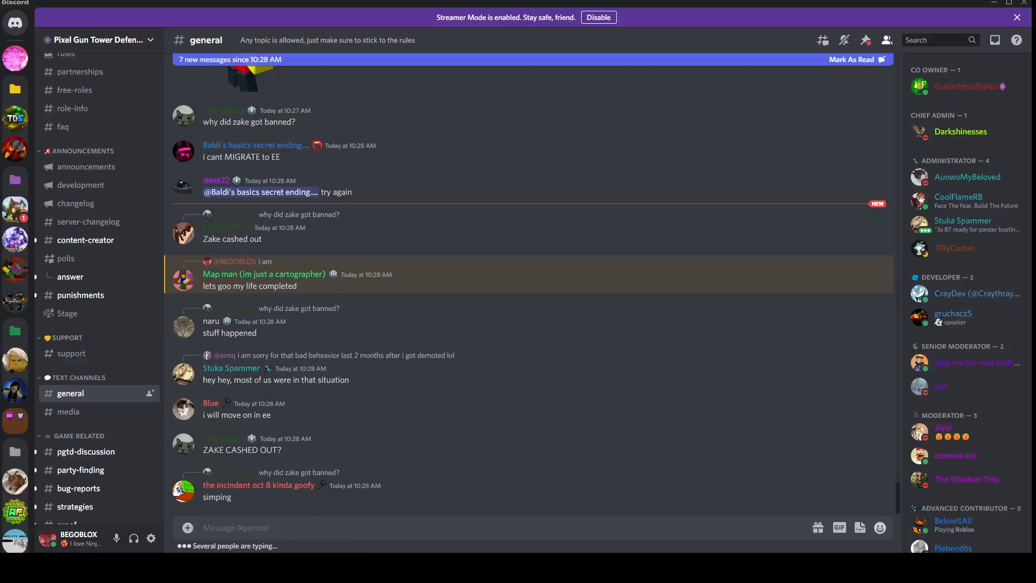
Scroll down through #general to read the latest Pixel Gun Tower Defense messages.
scroll("down", 3)
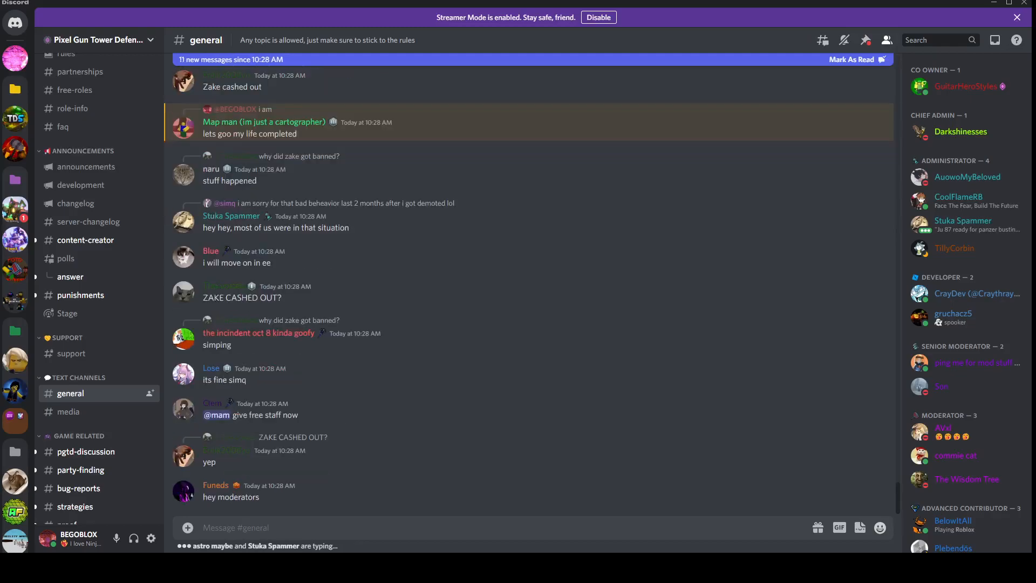
scroll("down", 3)
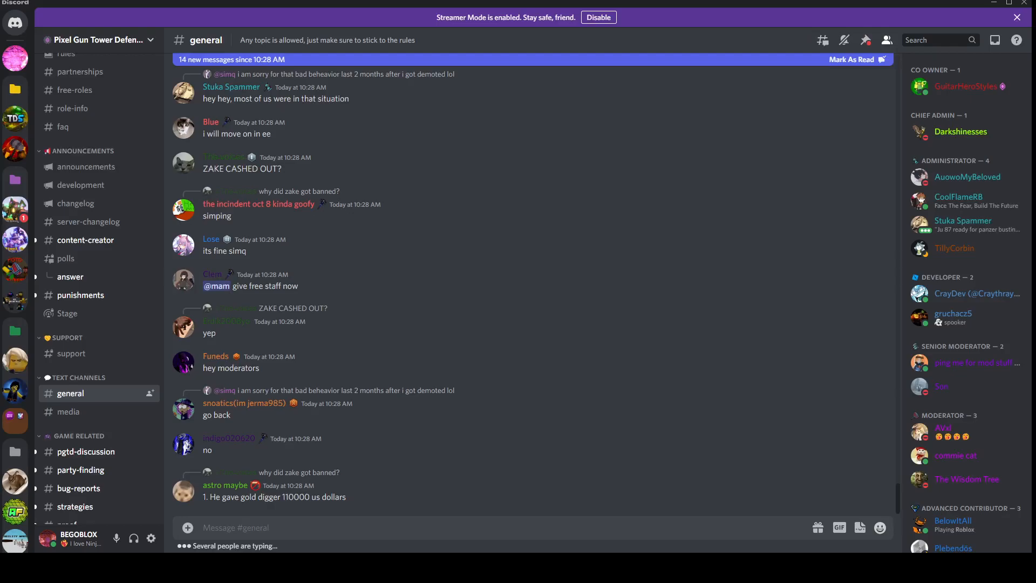
scroll("down", 3)
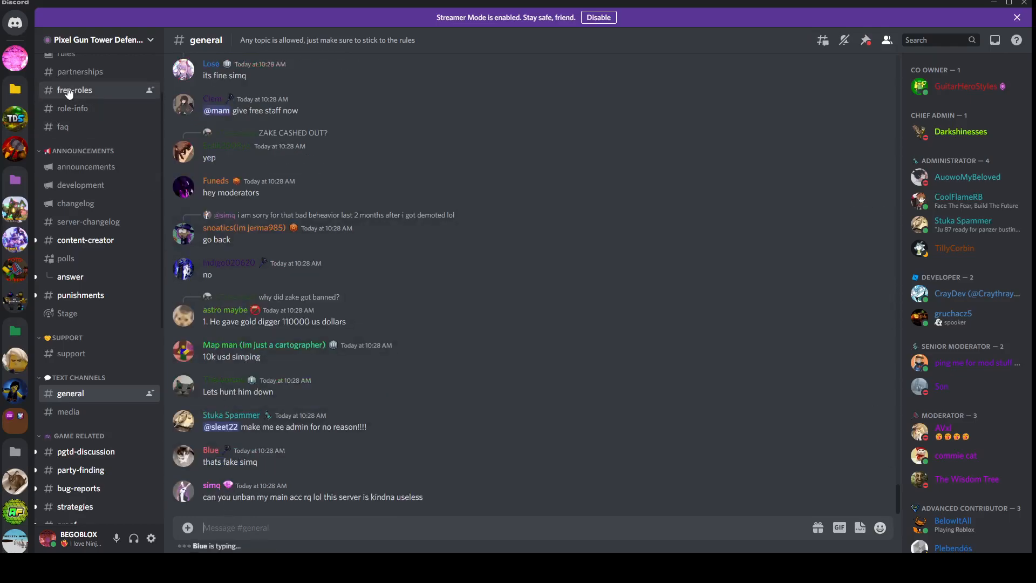
mouse_move(14, 22)
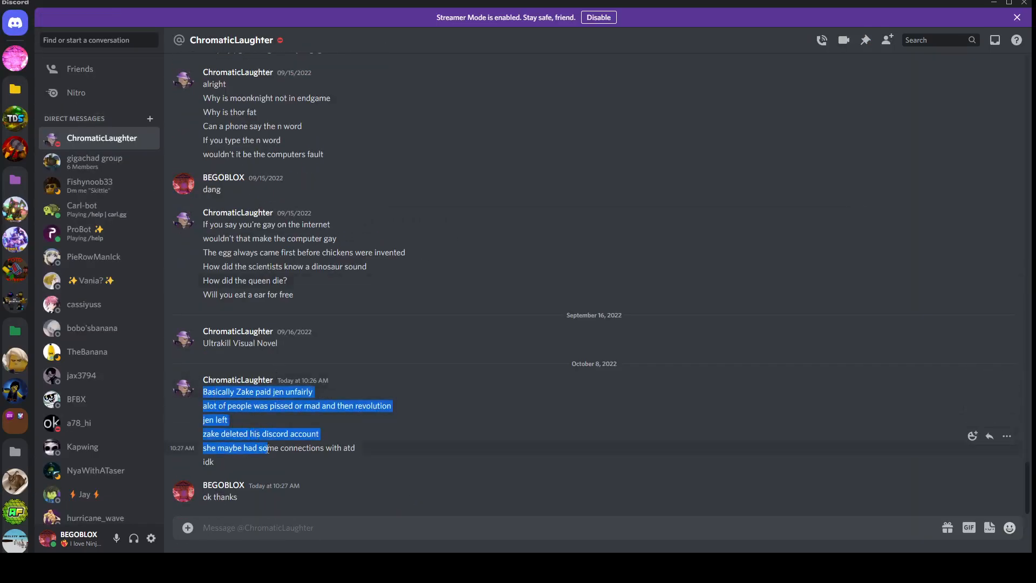
Leave the ChromaticLaughter DM and return to the Pixel Gun Tower Defense Community server.
left_click(467, 479)
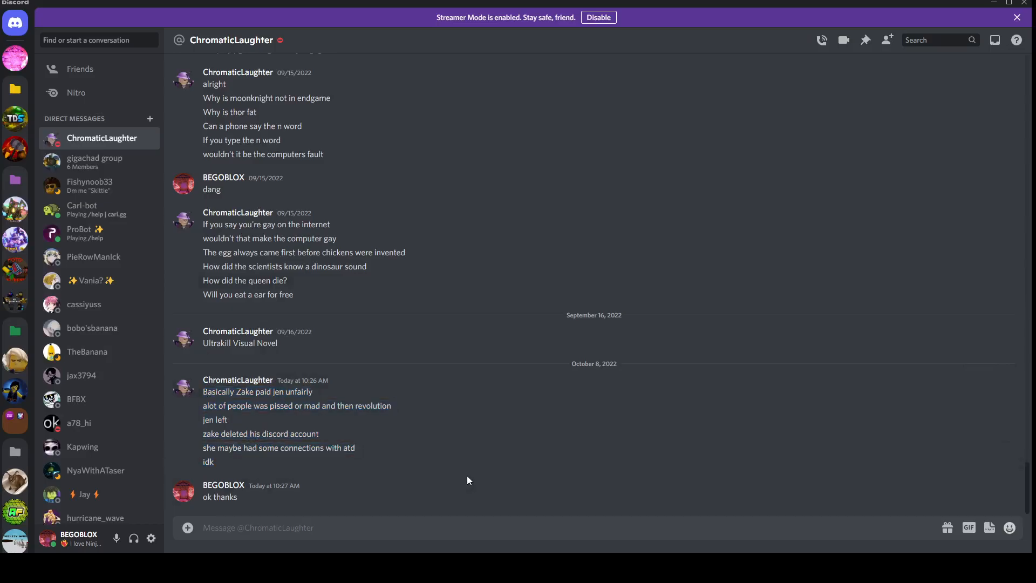
mouse_move(327, 394)
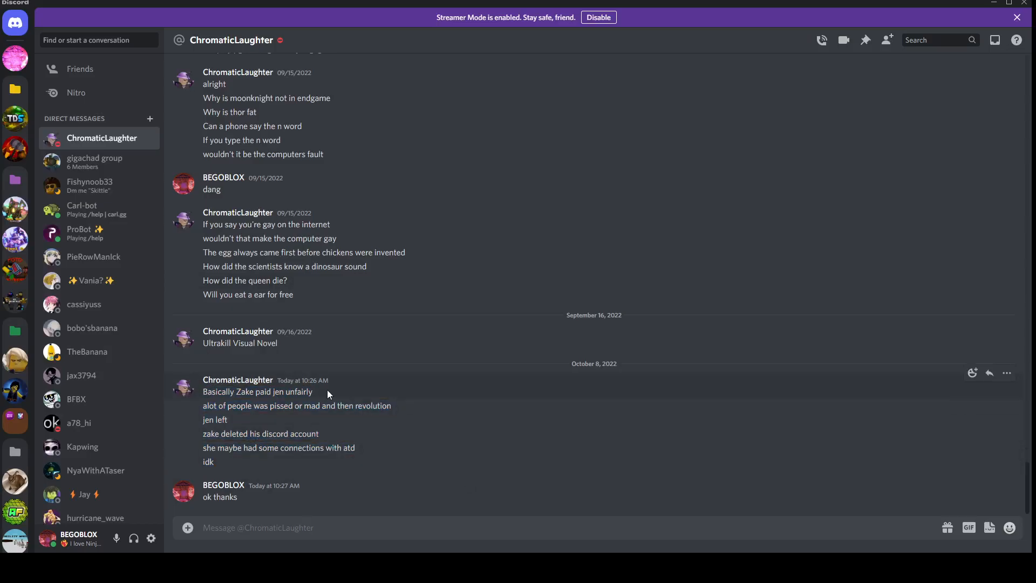
mouse_move(384, 454)
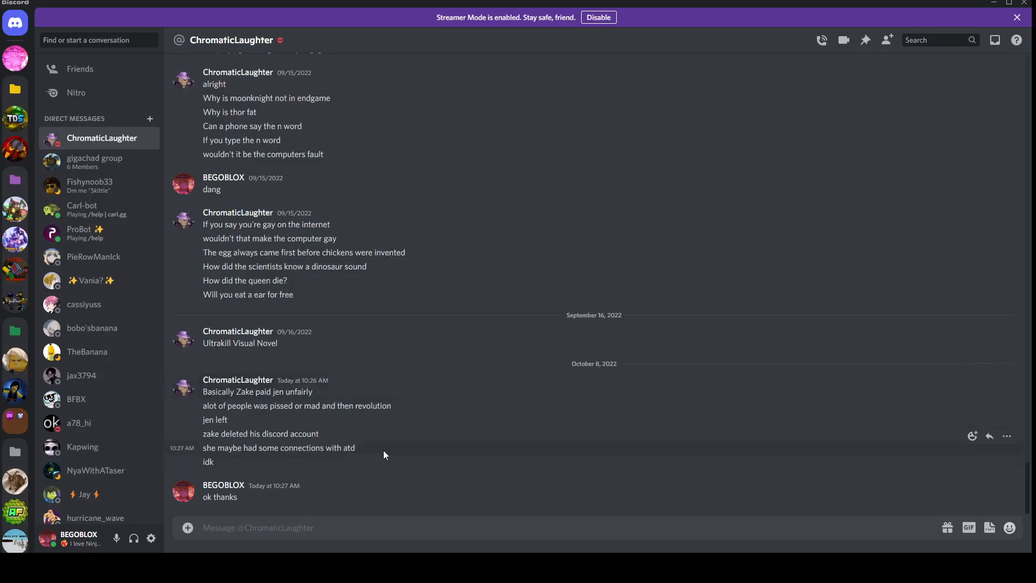
mouse_move(114, 271)
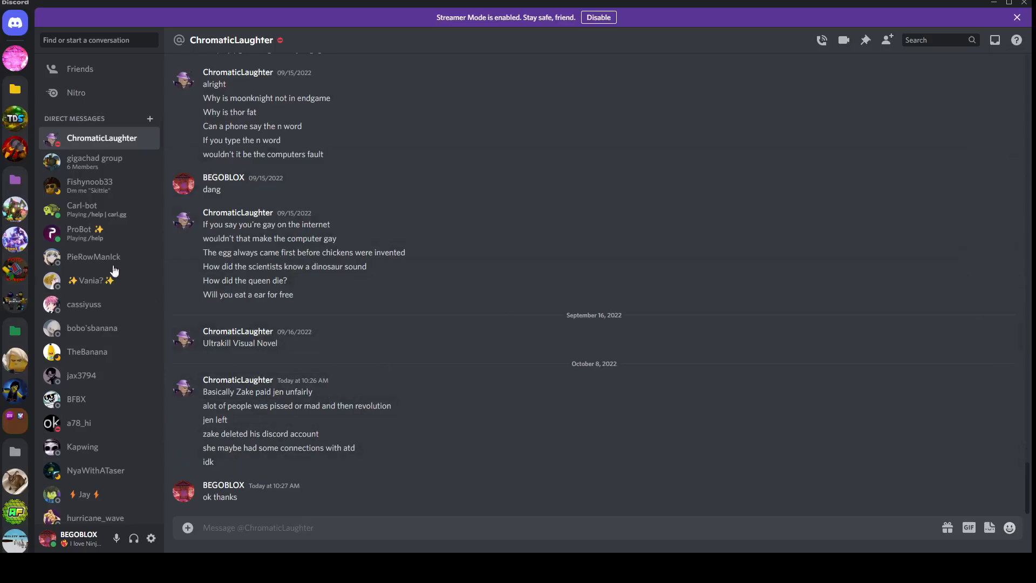
mouse_move(14, 208)
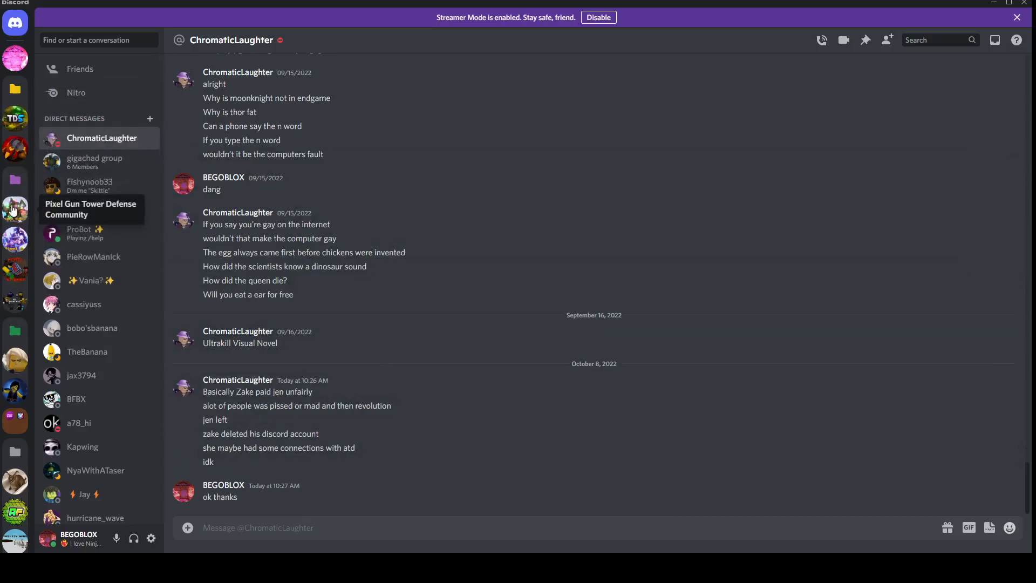
left_click(14, 208)
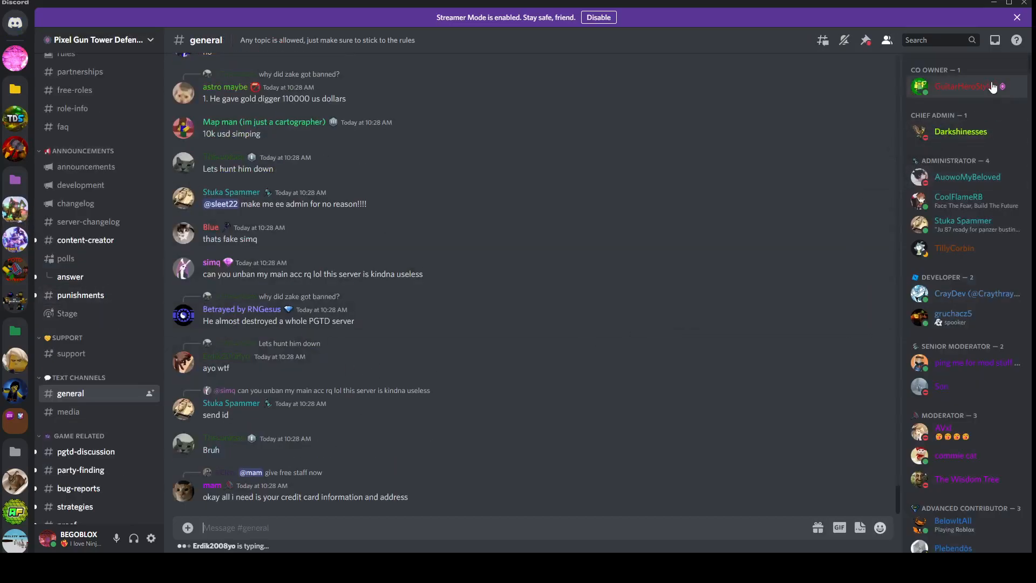
mouse_move(982, 75)
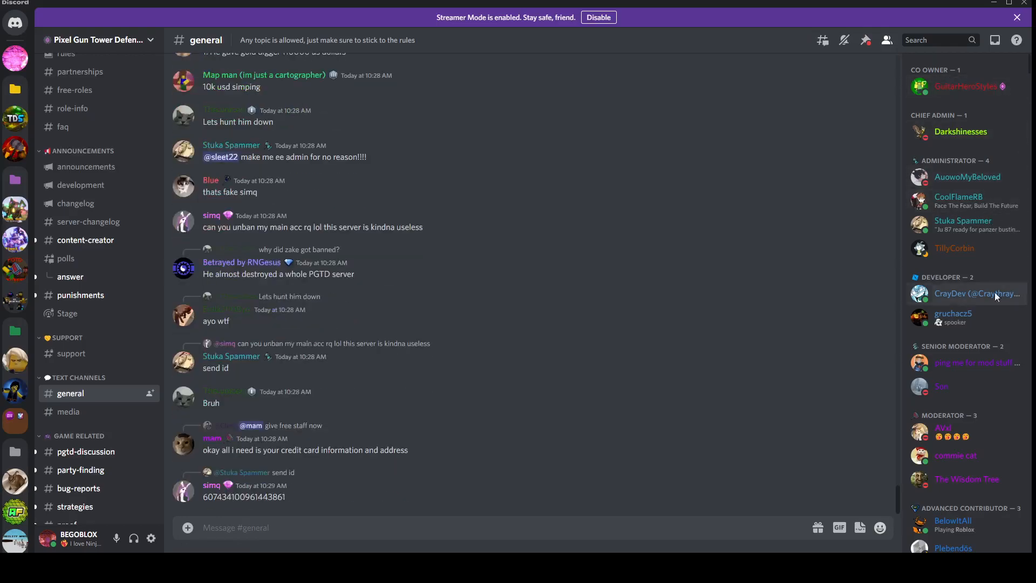
scroll("down", 3)
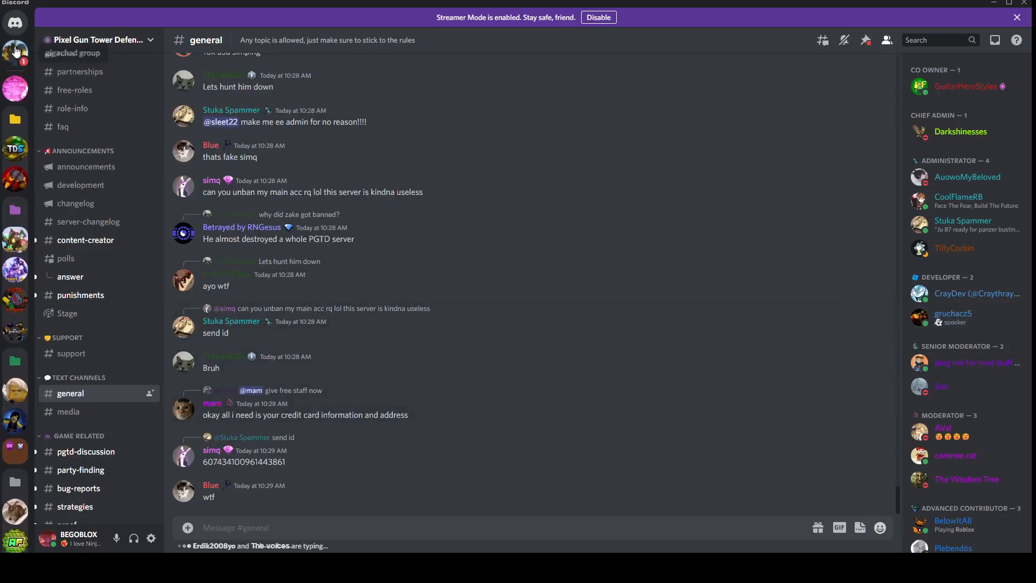
left_click(14, 50)
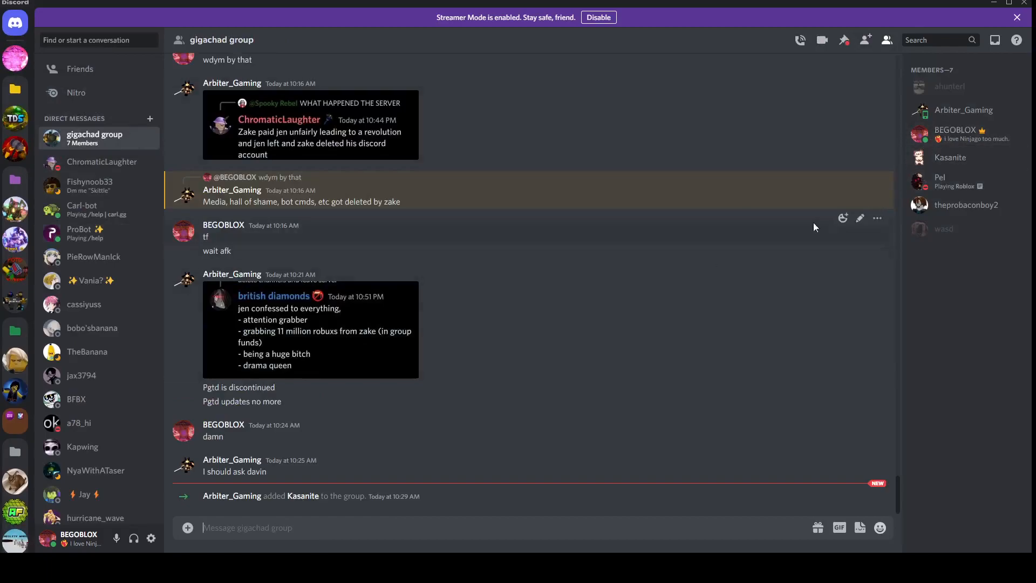
left_click(950, 157)
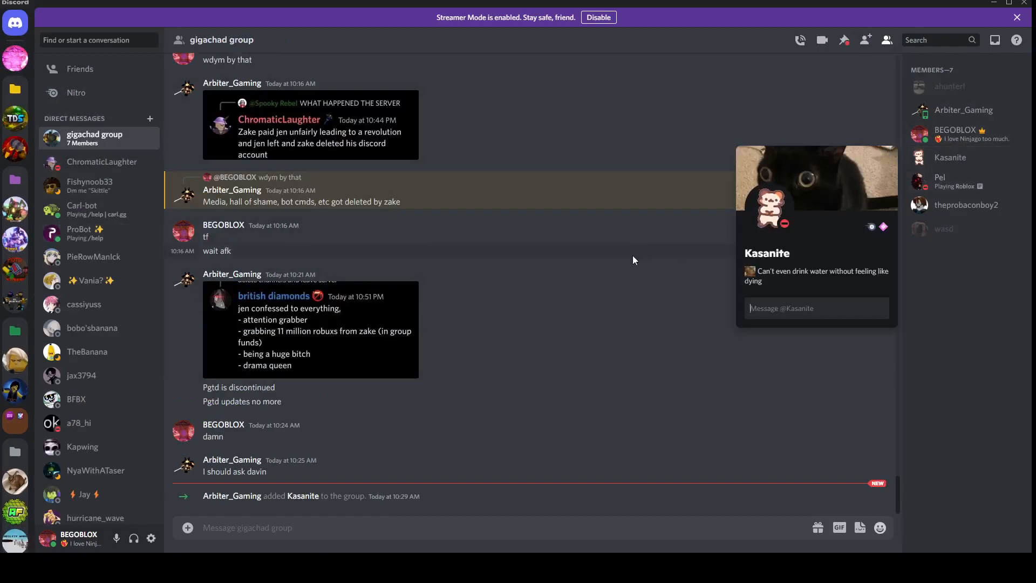
mouse_move(14, 210)
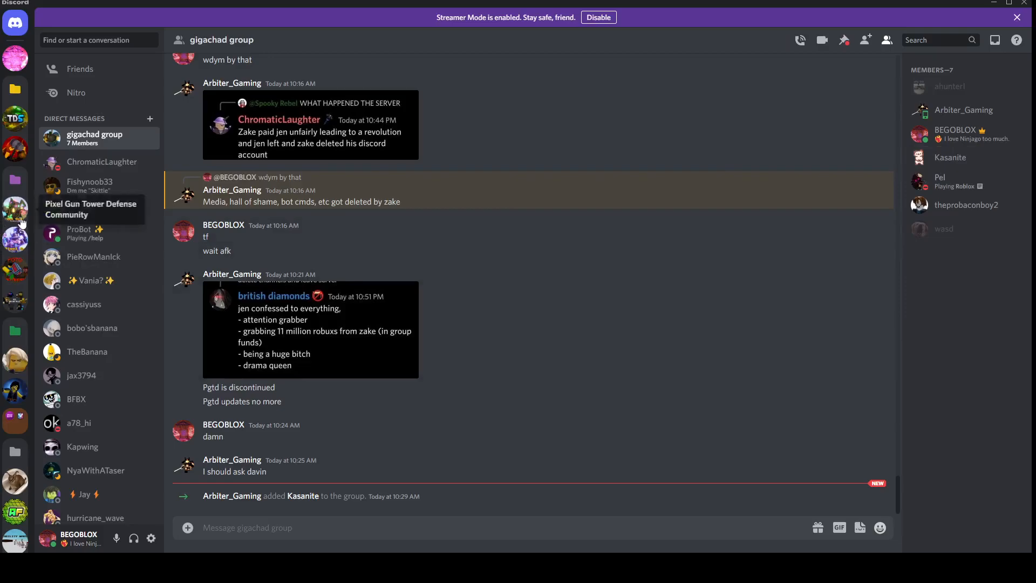
Return to #general and scroll to the newest messages, including the unban confirmation.
left_click(14, 210)
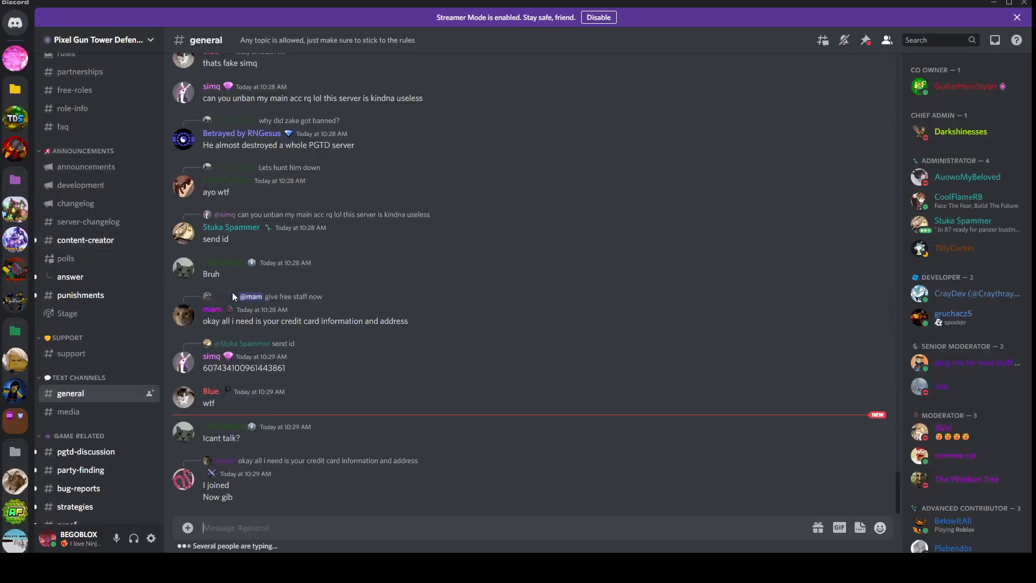
scroll("down", 3)
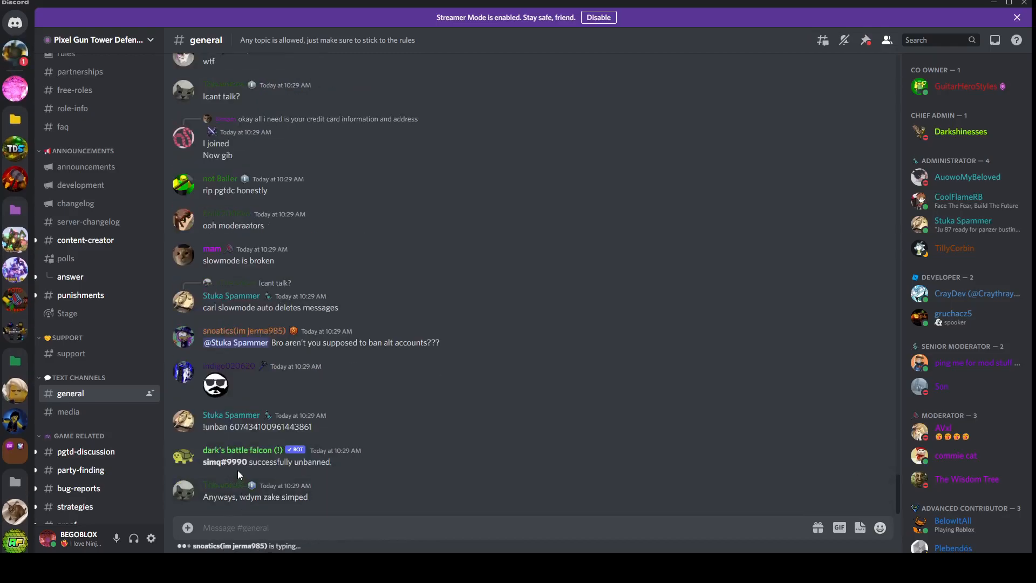
mouse_move(303, 501)
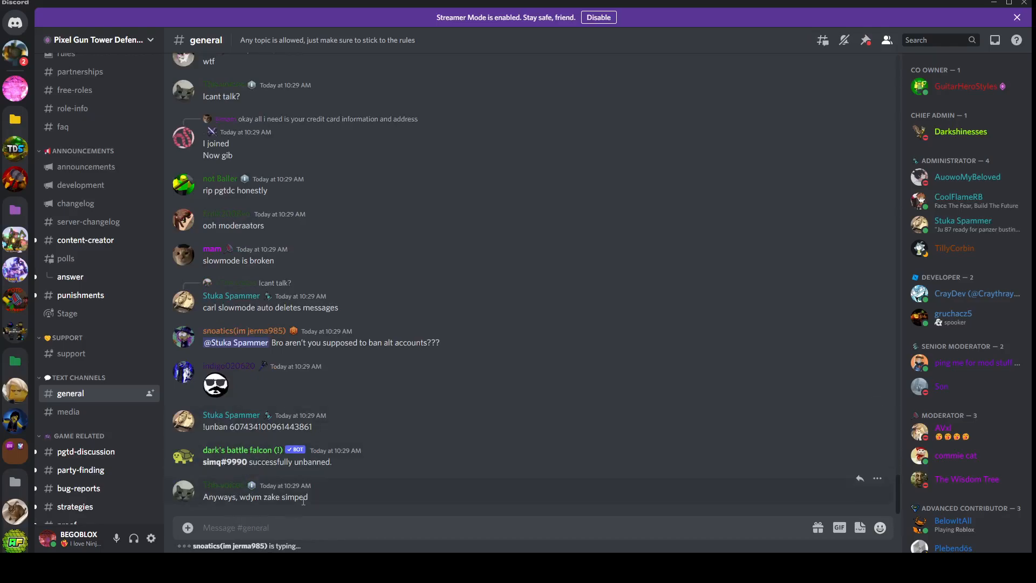